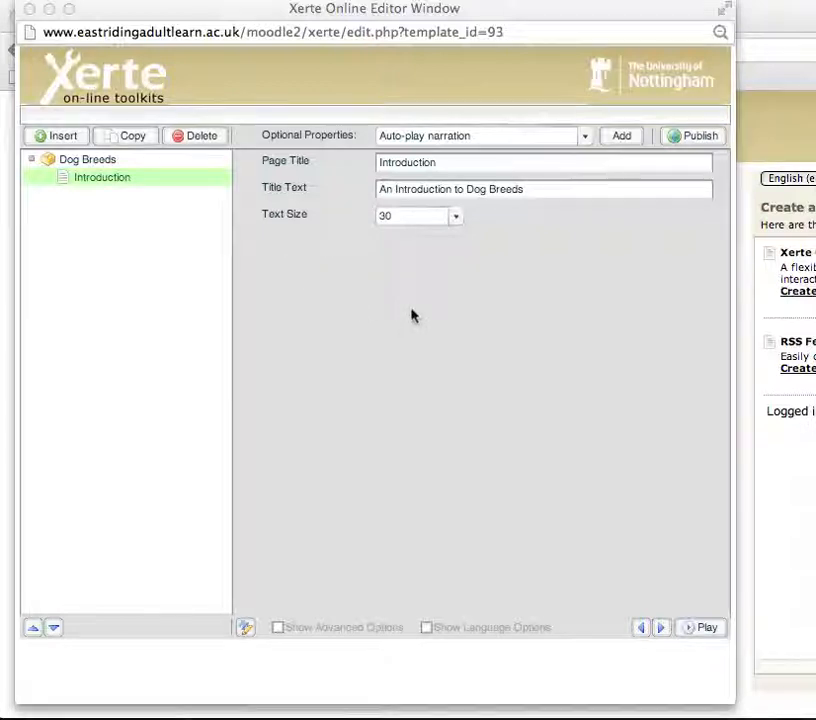
mouse_move(465, 335)
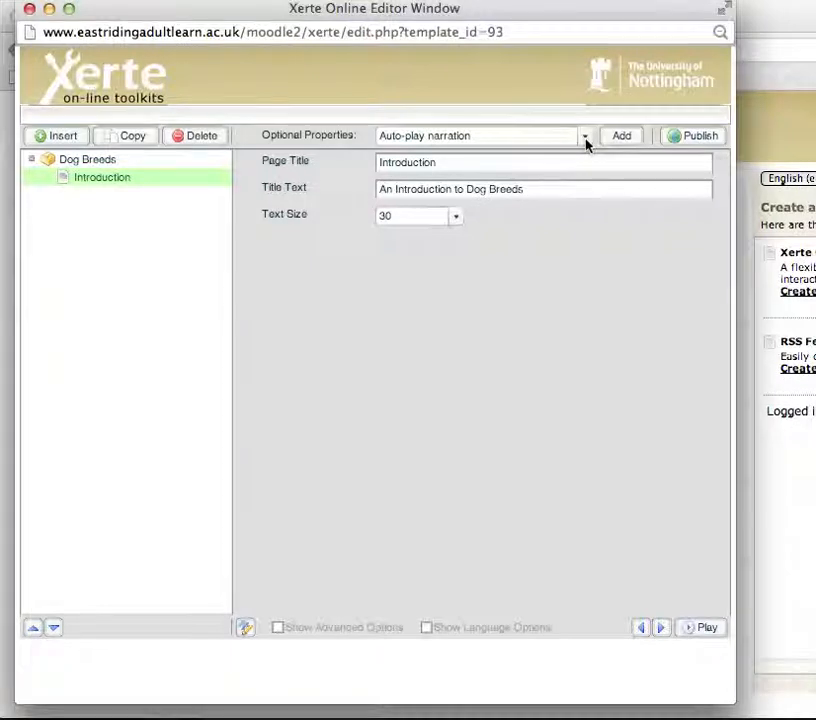
Step: Choose Background Image from the Optional Properties list for the Introduction page
click(584, 135)
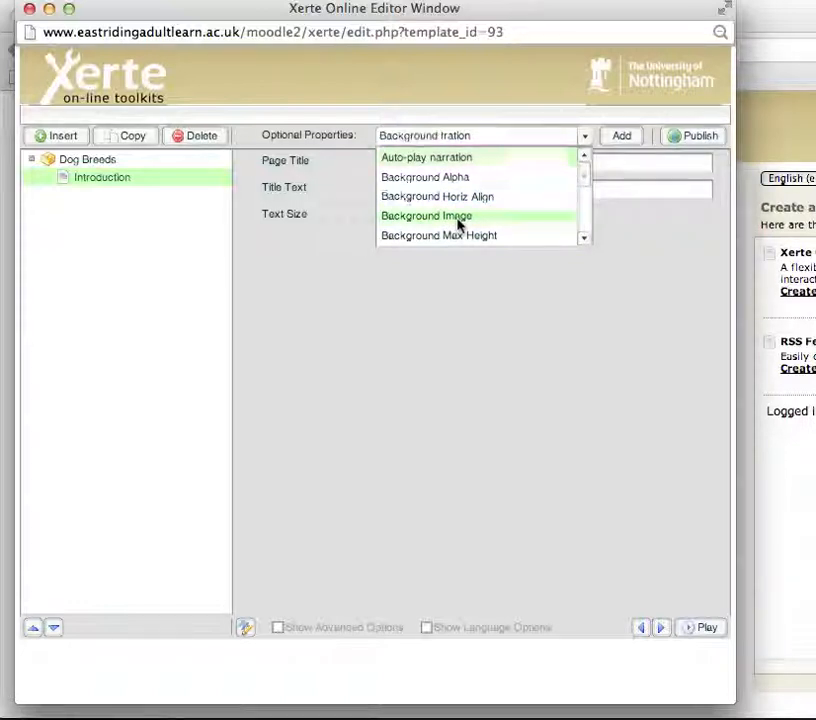
click(426, 216)
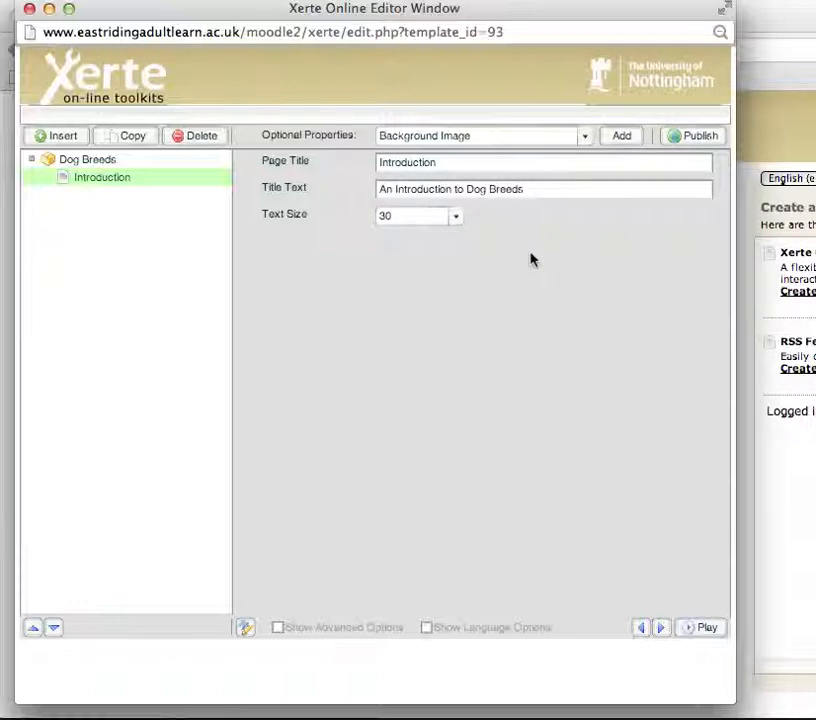
mouse_move(325, 258)
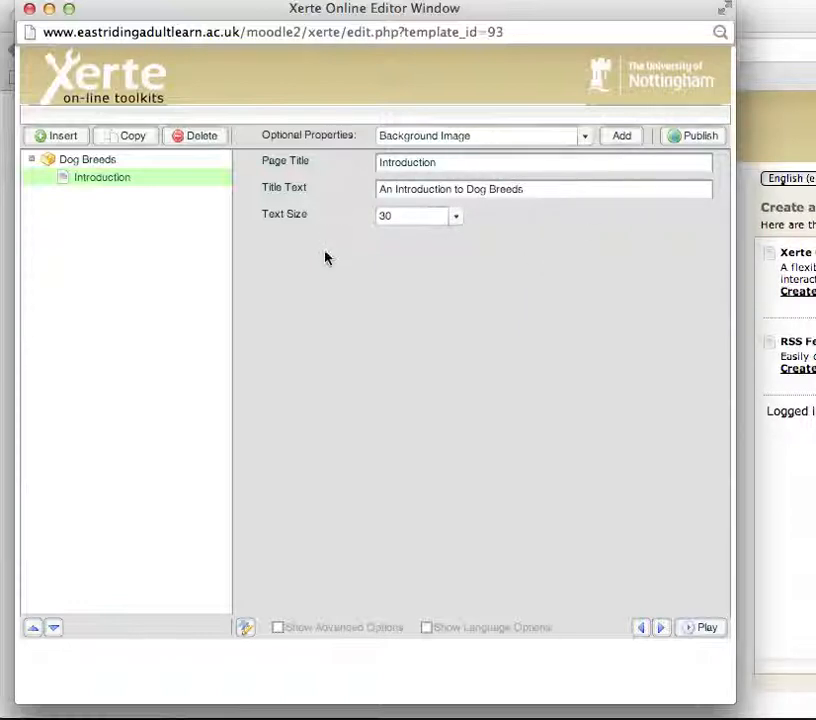
mouse_move(540, 297)
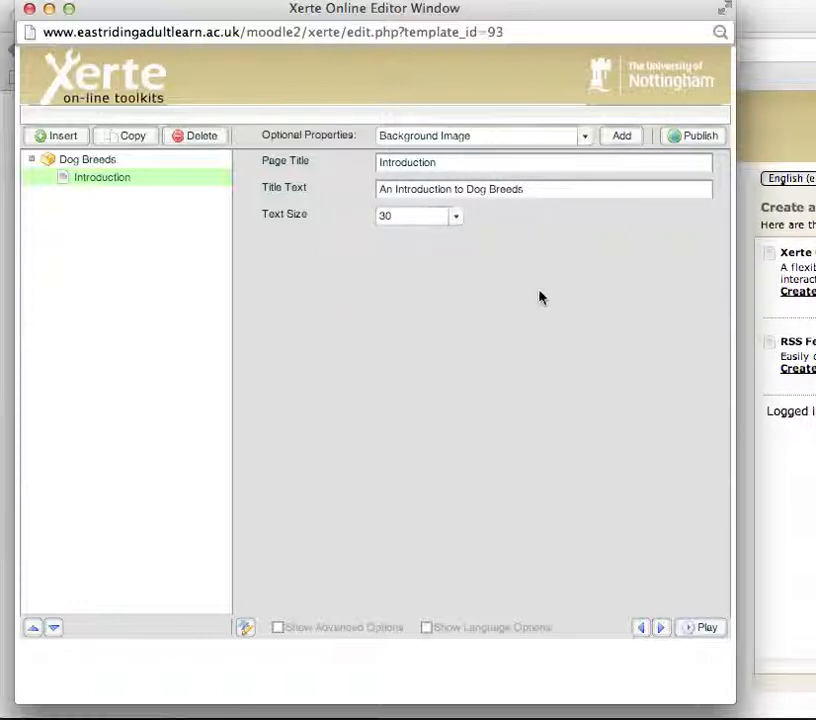
mouse_move(588, 297)
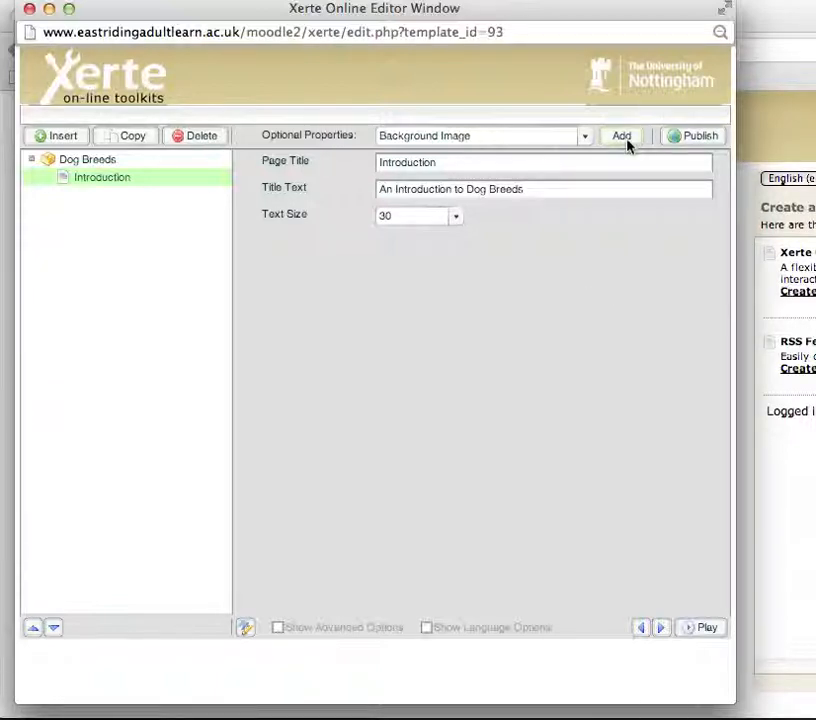
Step: Add the Background Image field to the Introduction page and browse for an image file
click(621, 135)
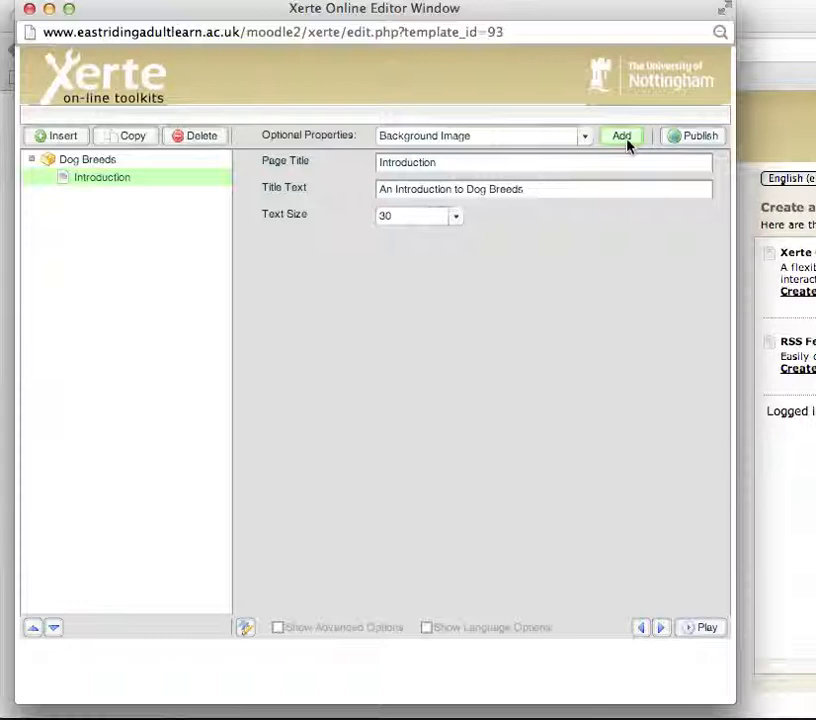
click(621, 135)
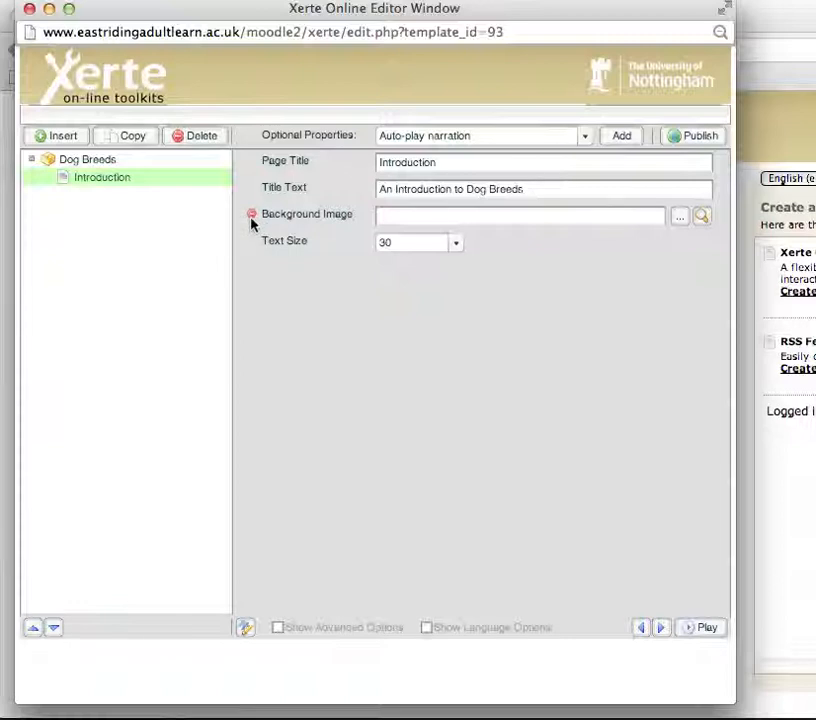
mouse_move(251, 214)
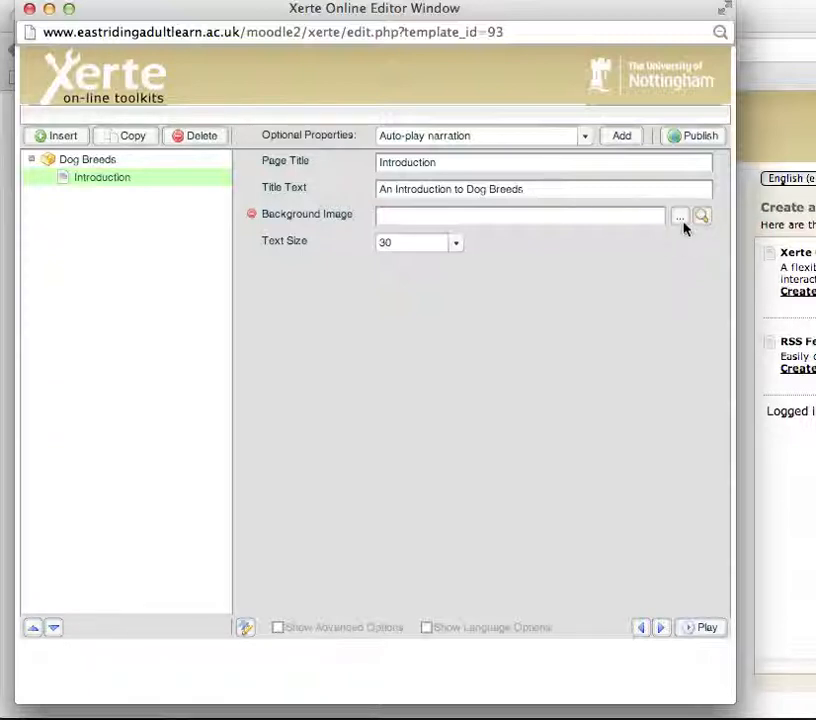
click(679, 216)
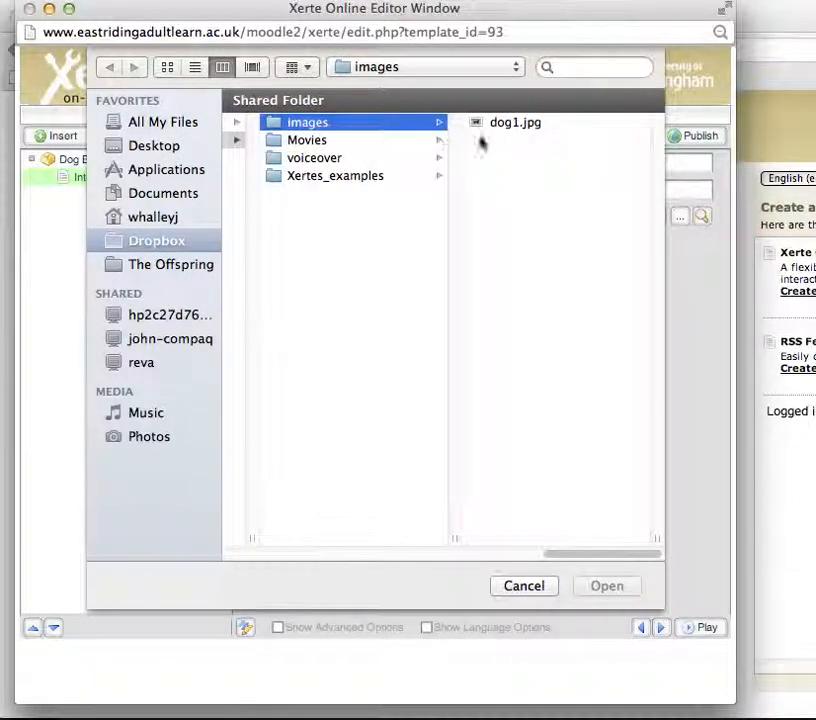
mouse_move(520, 128)
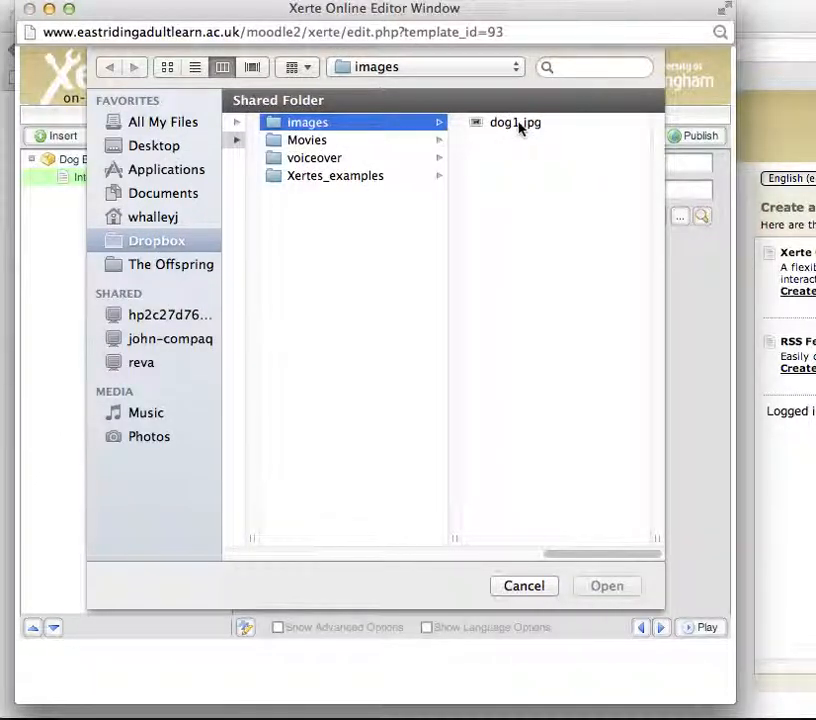
Step: Set dog1.jpg, the black dog photo, as the Introduction page's background image
click(515, 122)
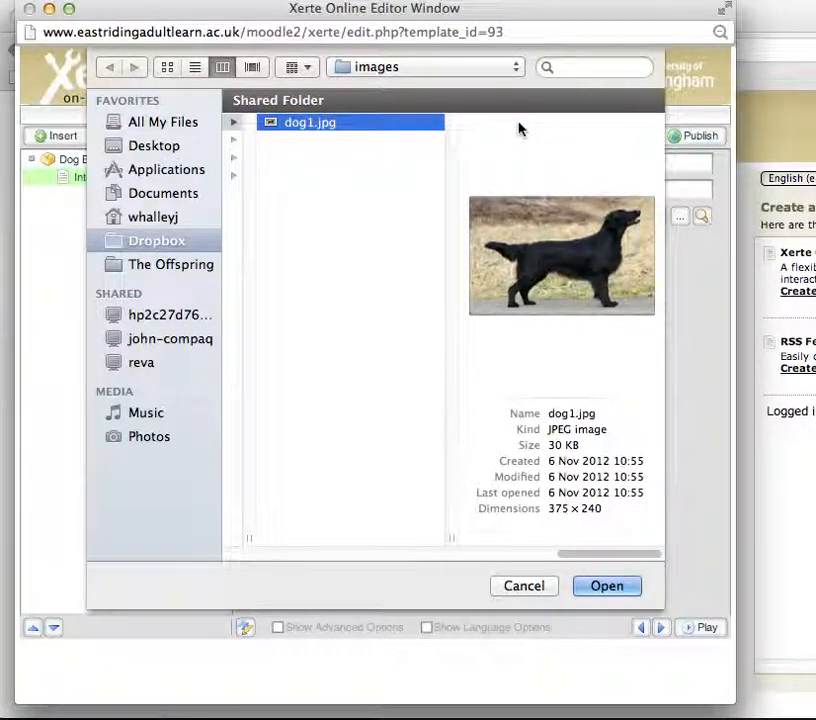
mouse_move(354, 161)
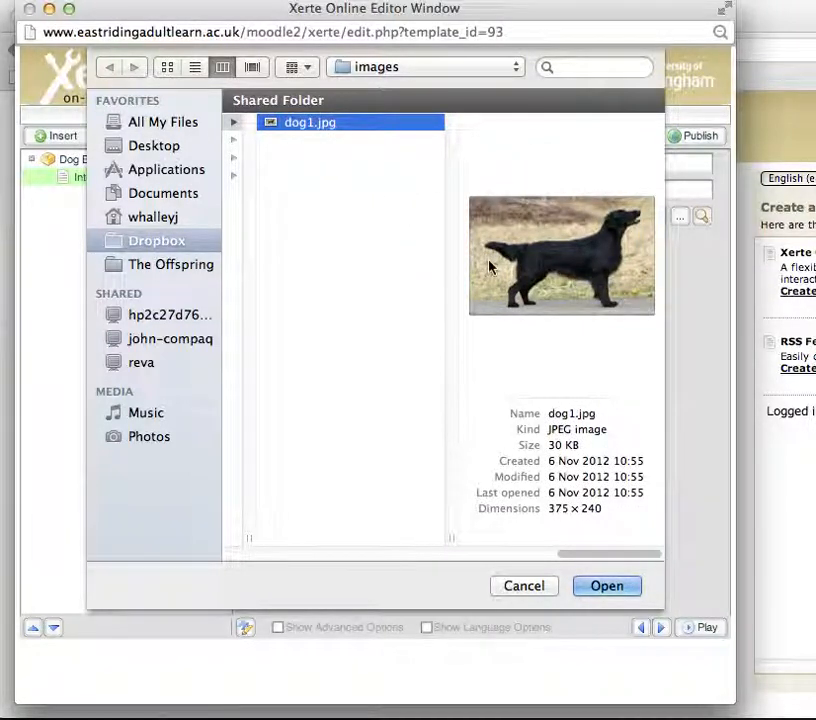
mouse_move(330, 205)
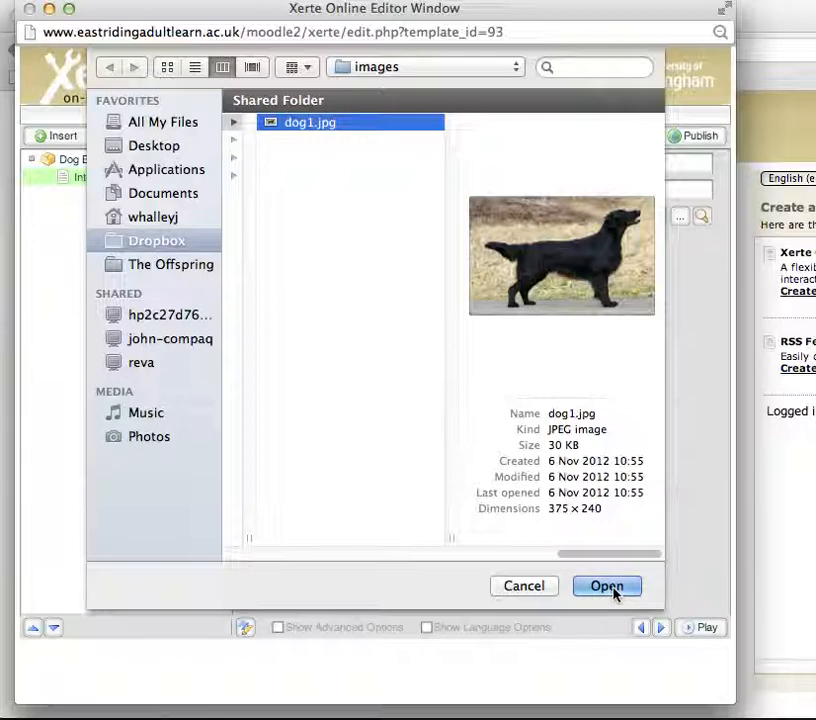
click(606, 586)
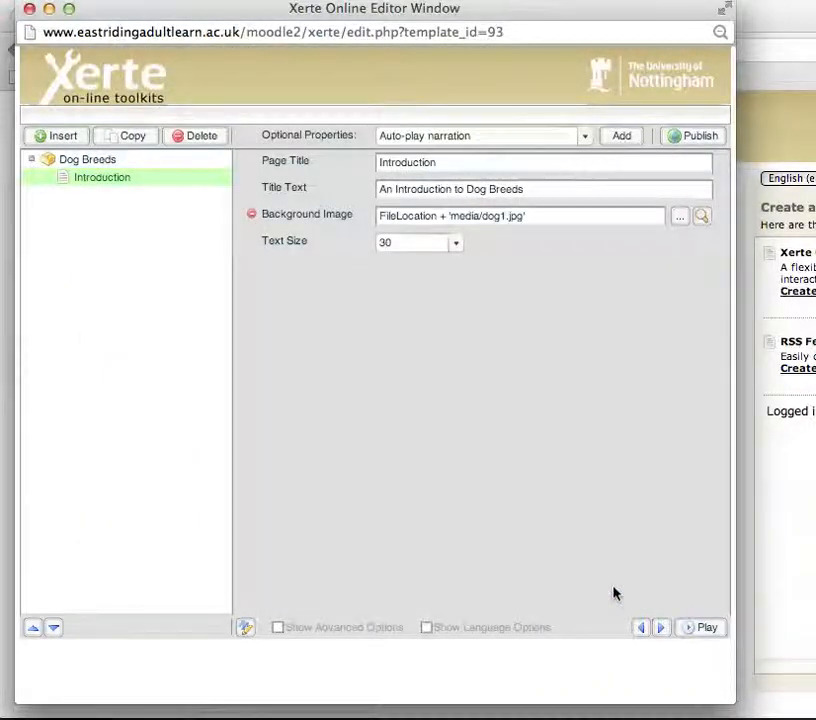
mouse_move(540, 252)
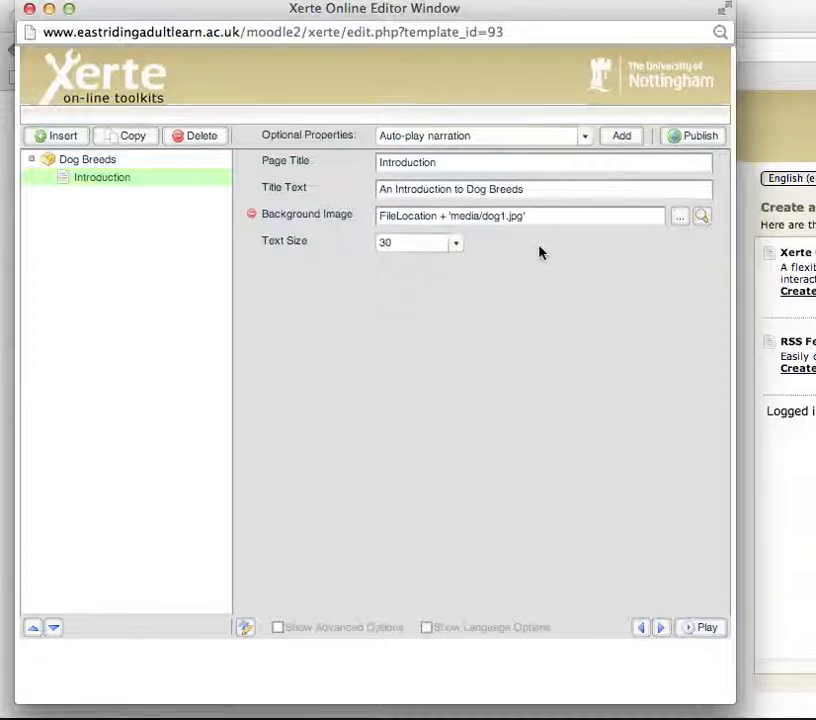
mouse_move(546, 296)
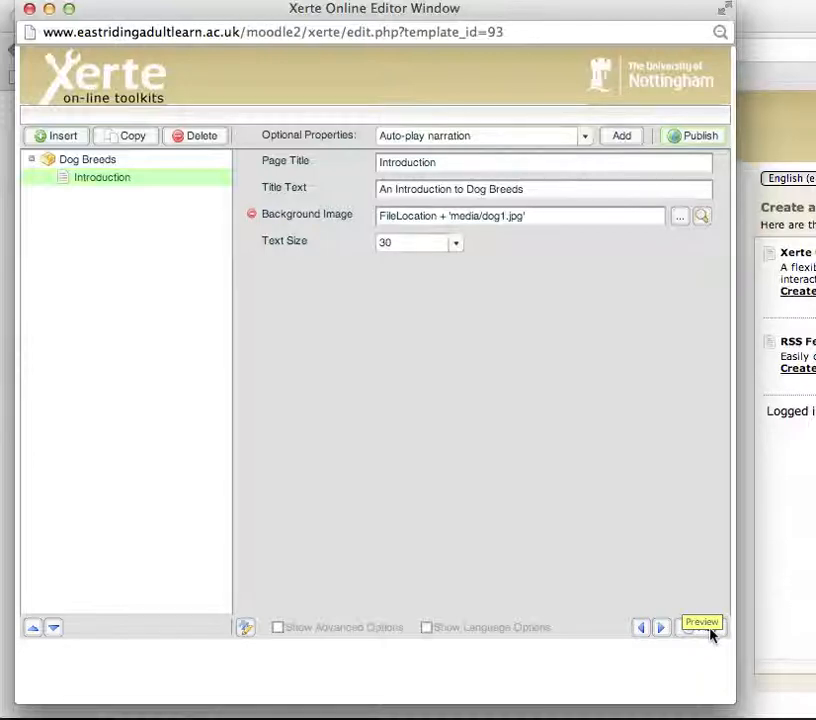
Step: Preview the Dog Breeds learning object to see the title over the dog photo
click(701, 622)
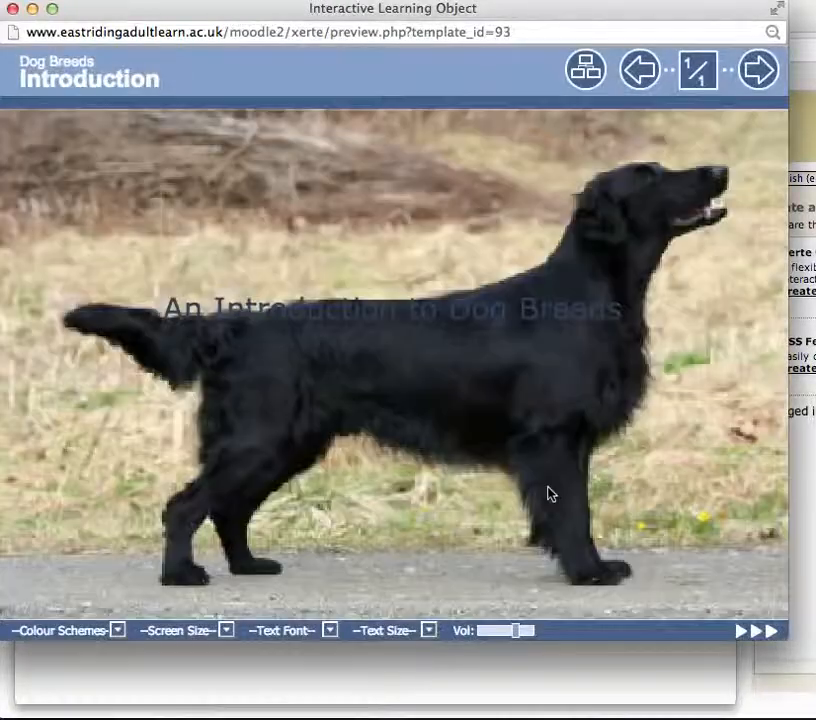
mouse_move(632, 503)
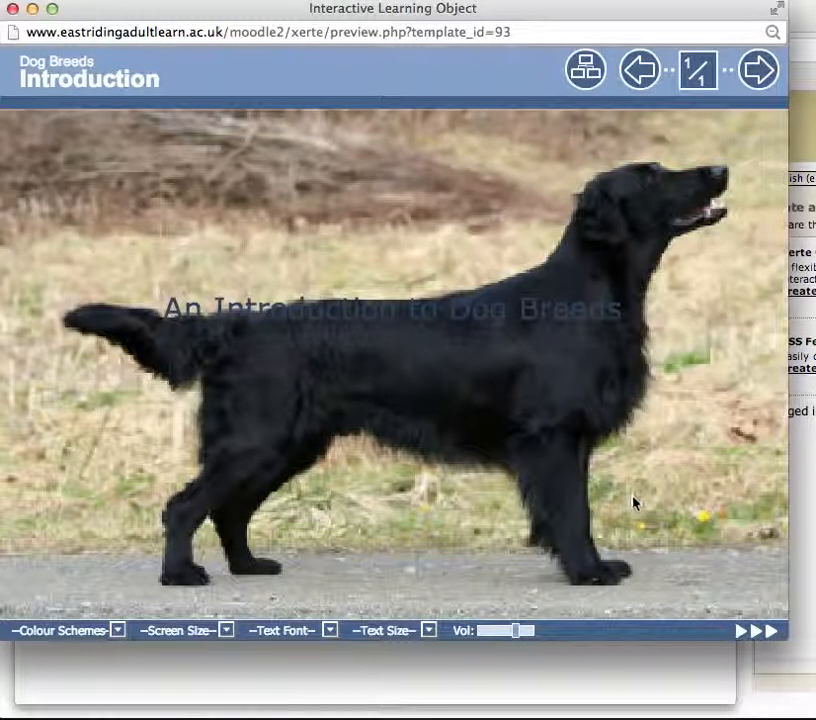
mouse_move(653, 501)
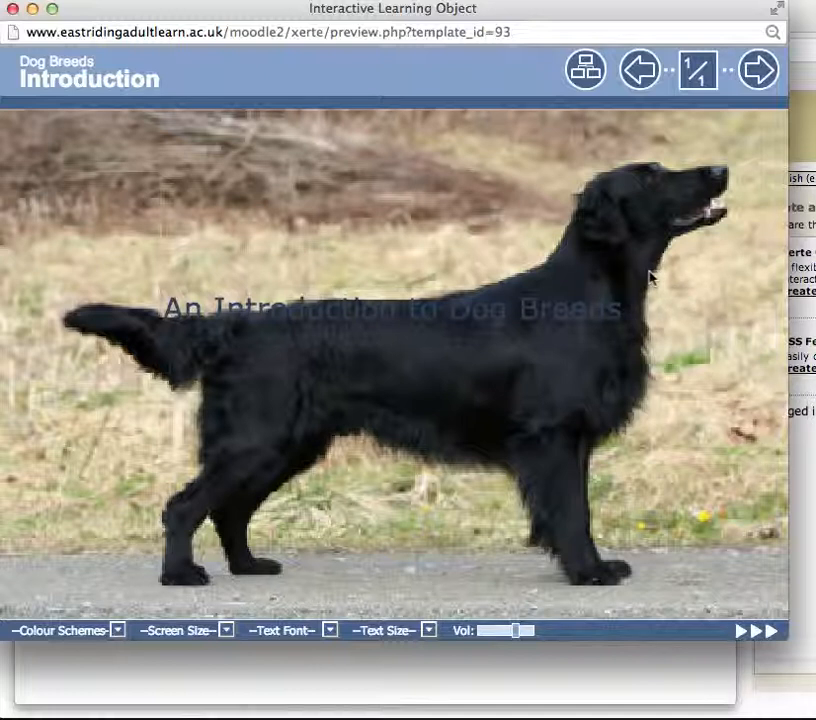
mouse_move(660, 267)
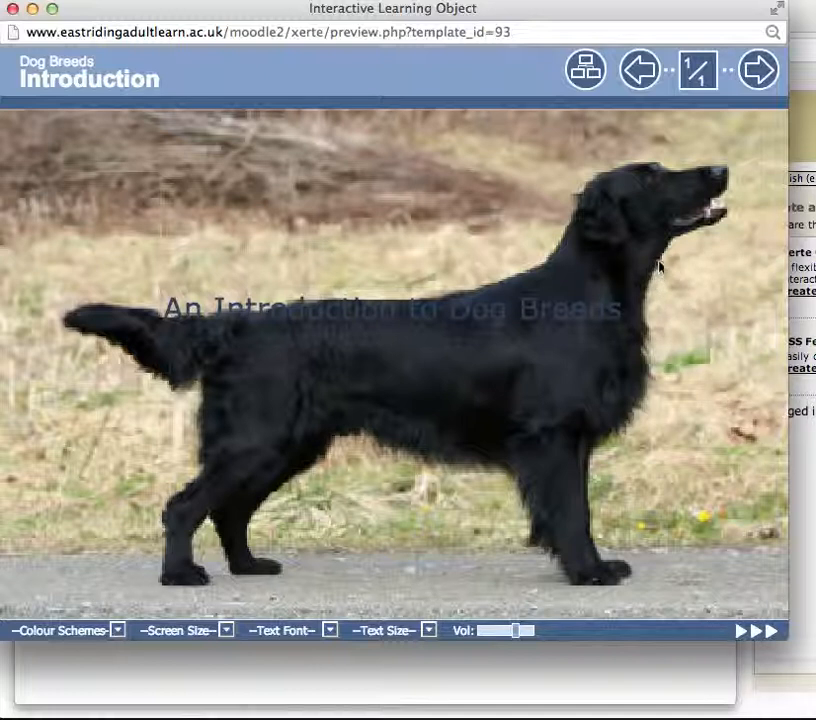
mouse_move(522, 252)
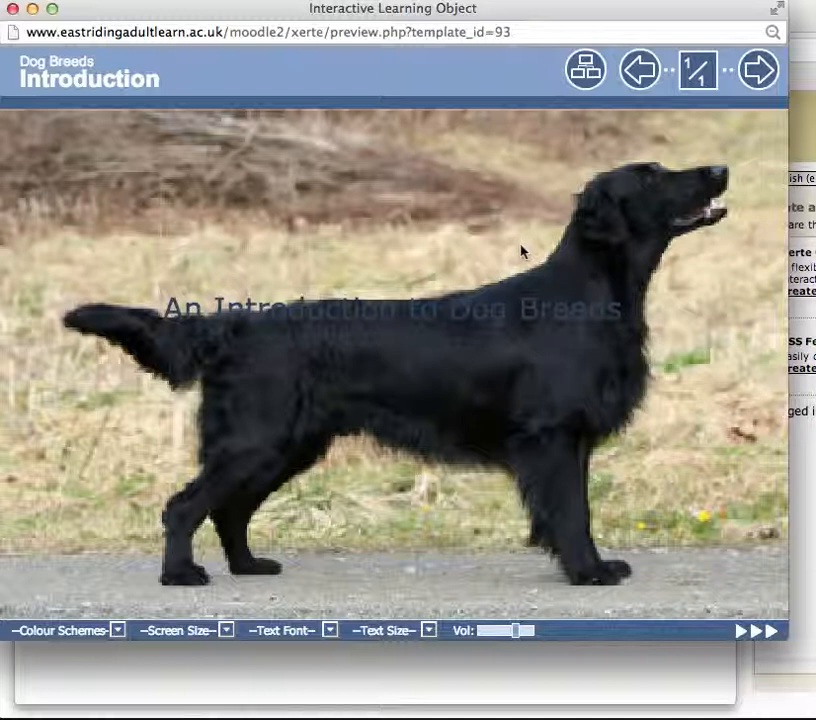